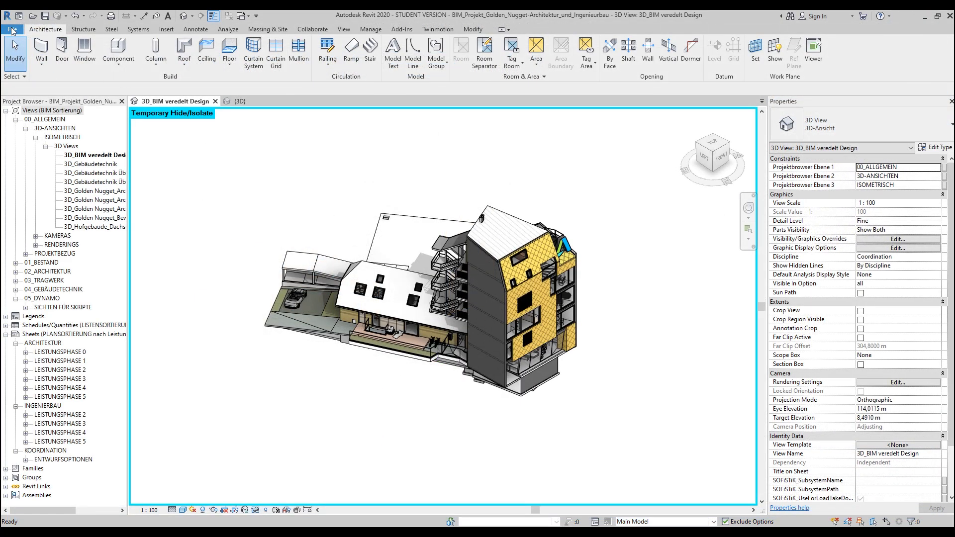
- Create a new project from the Architectural Template via File > New > Project
click(12, 29)
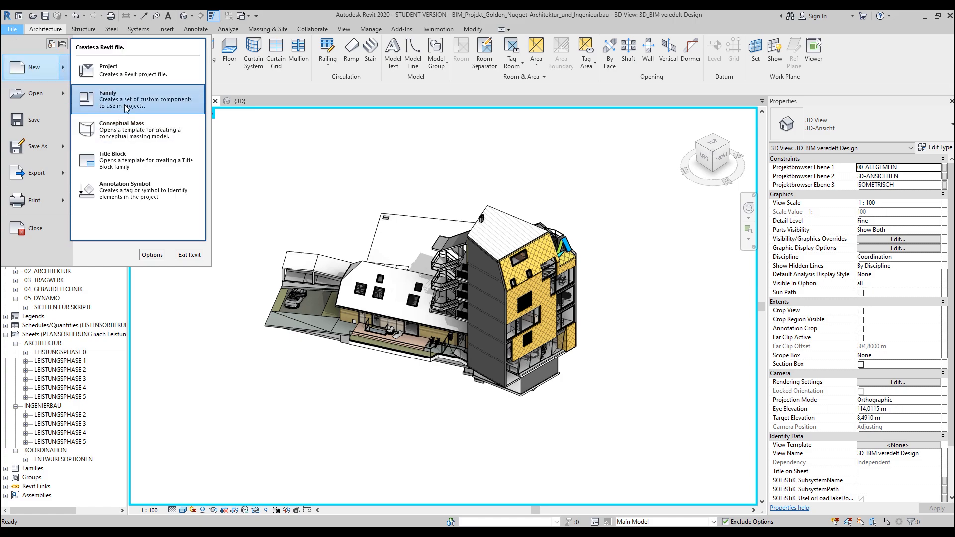
click(109, 100)
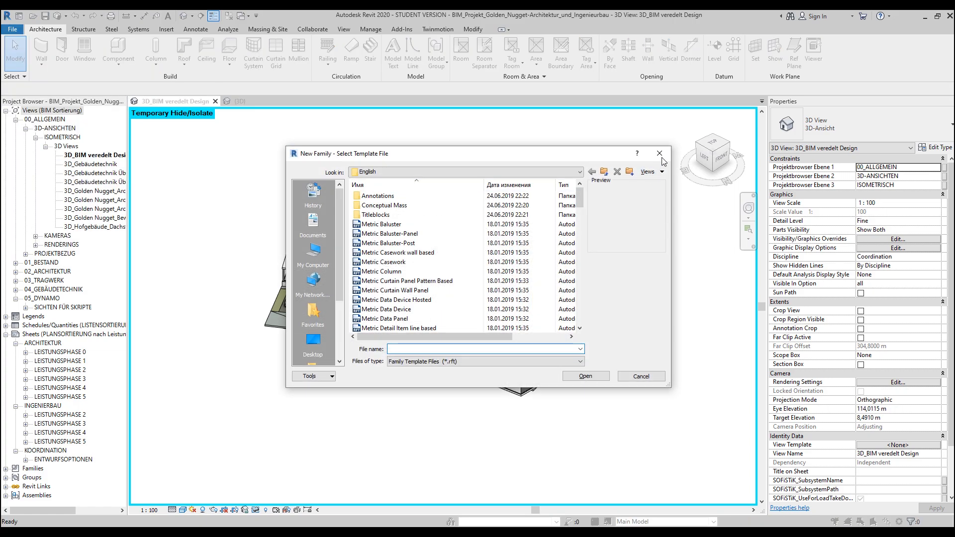
click(12, 29)
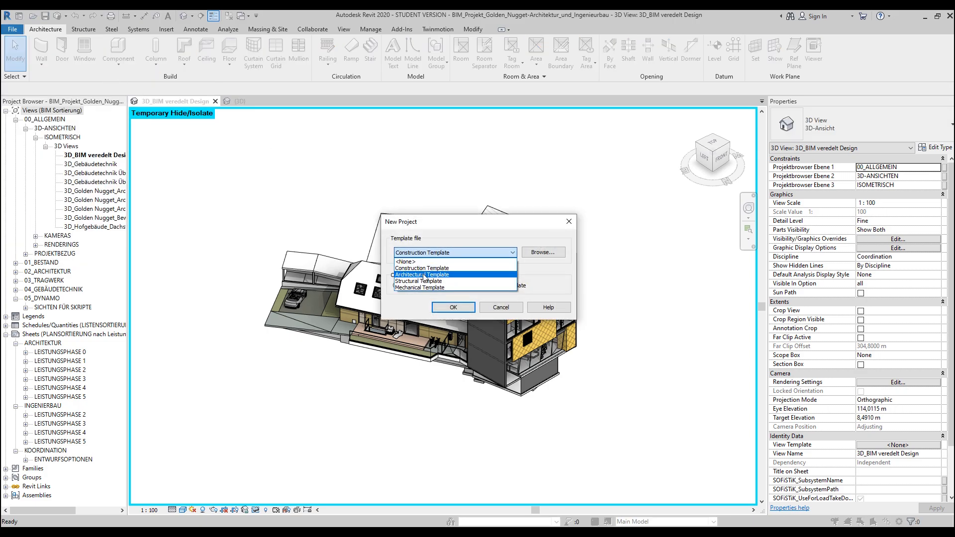
click(421, 275)
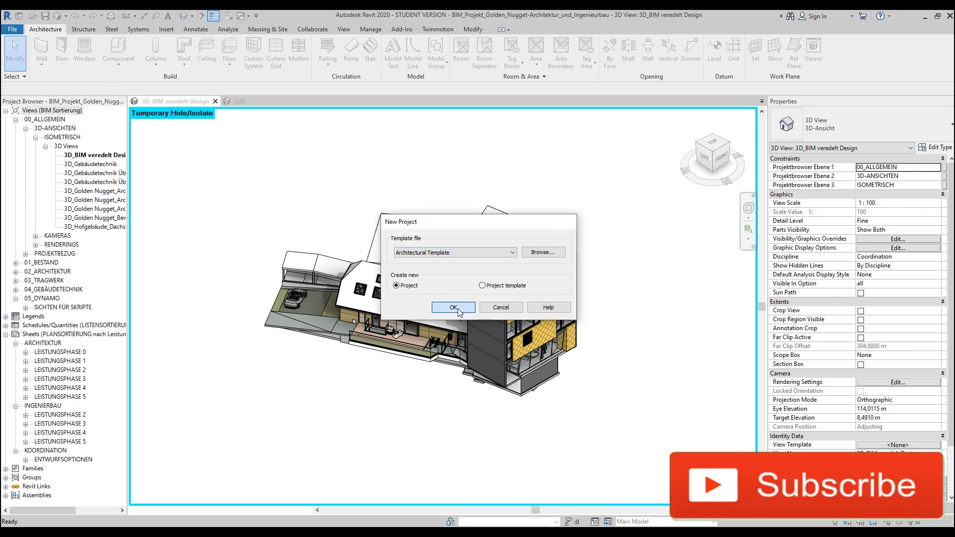
click(454, 307)
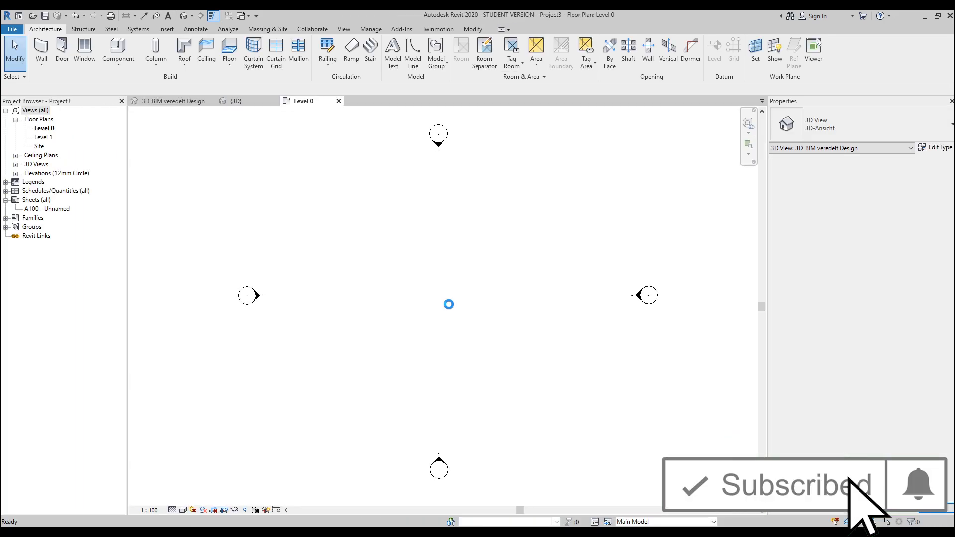
- Link the Golden Nugget IFC file into the project using Link IFC on the Insert ribbon
click(167, 29)
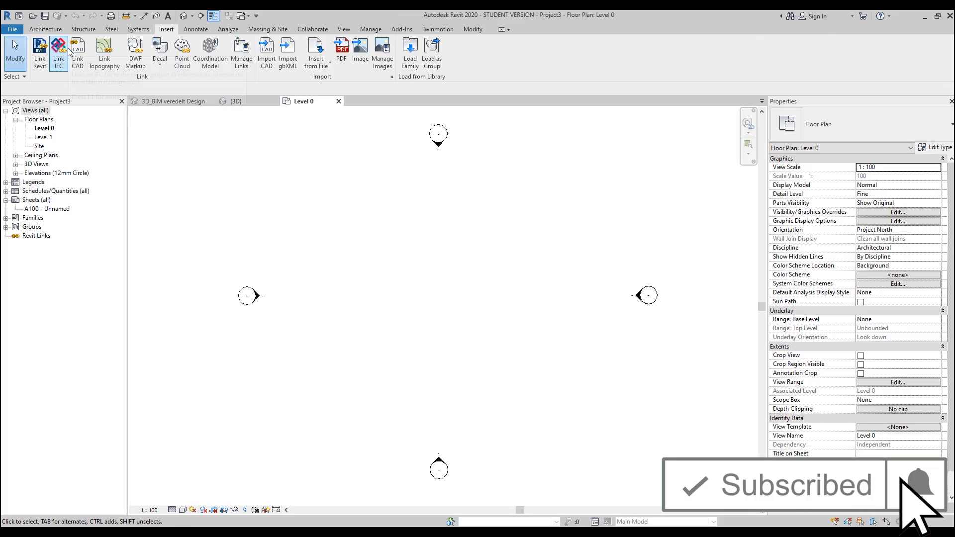
click(57, 52)
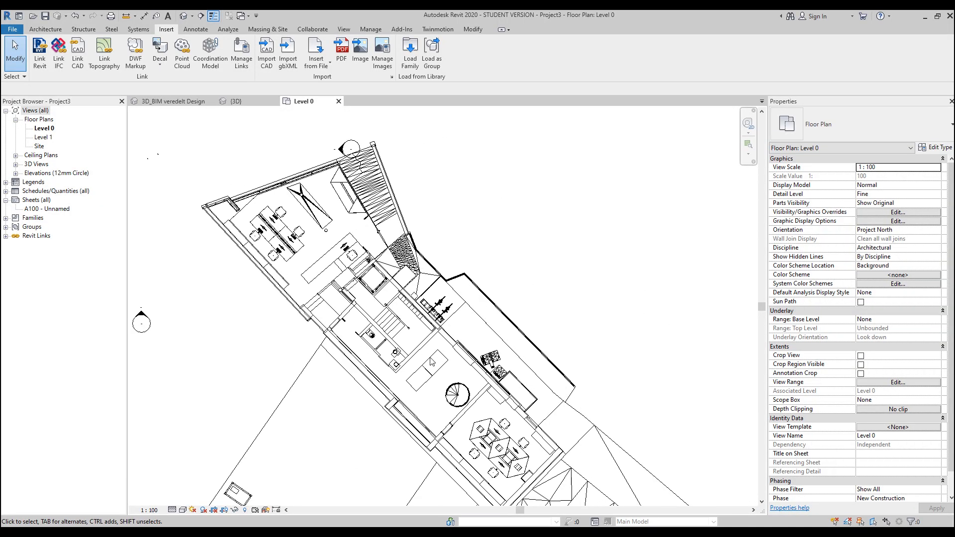
scroll(down, 3)
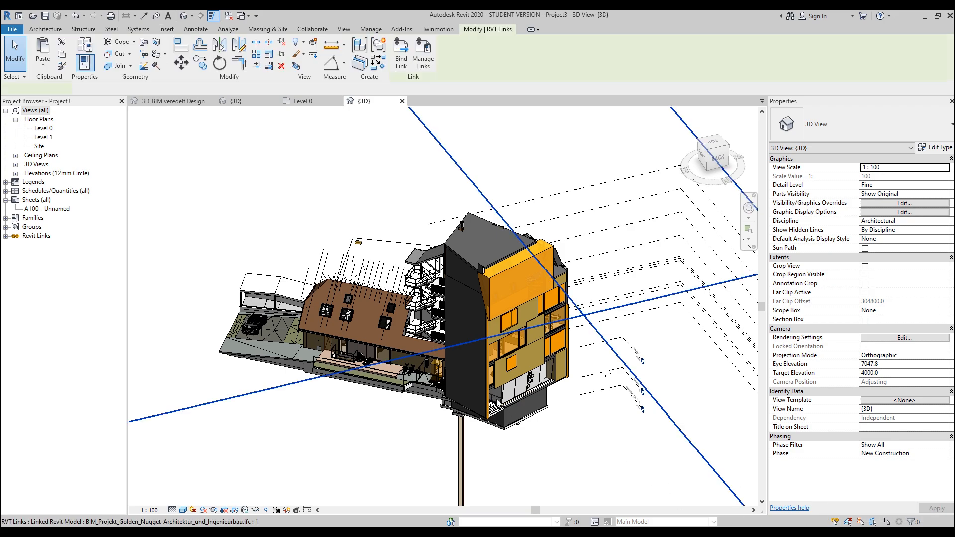
click(166, 29)
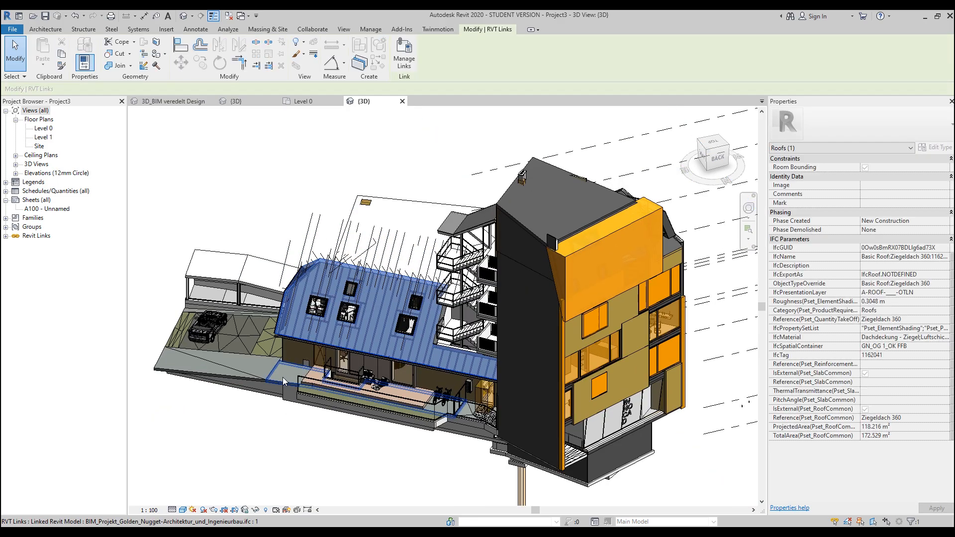
click(292, 377)
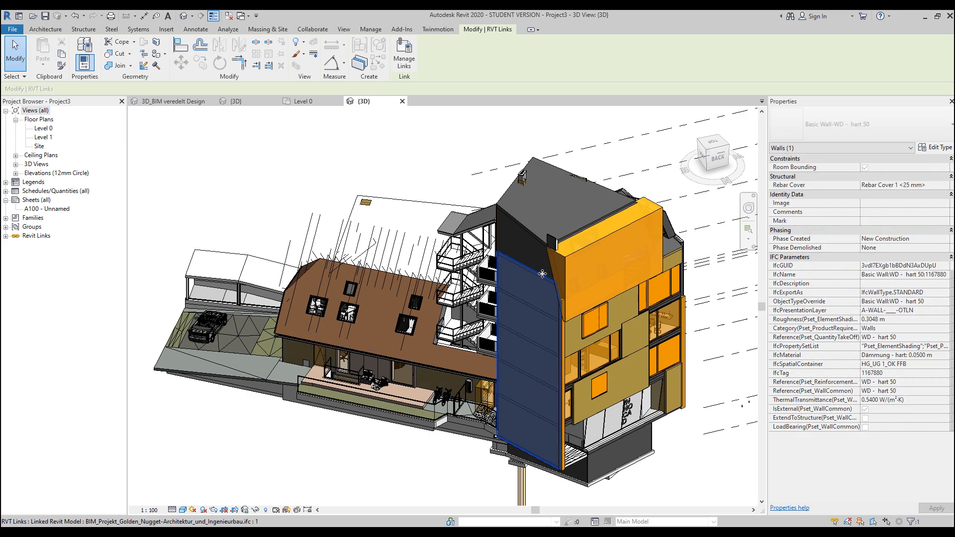
click(166, 29)
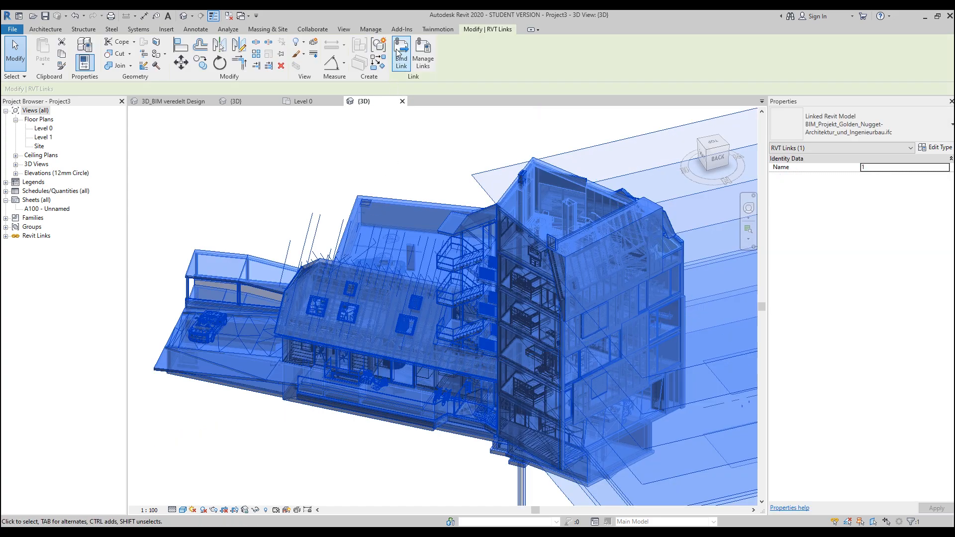
- Bind the Golden Nugget link into the project with Attached Details included
click(401, 54)
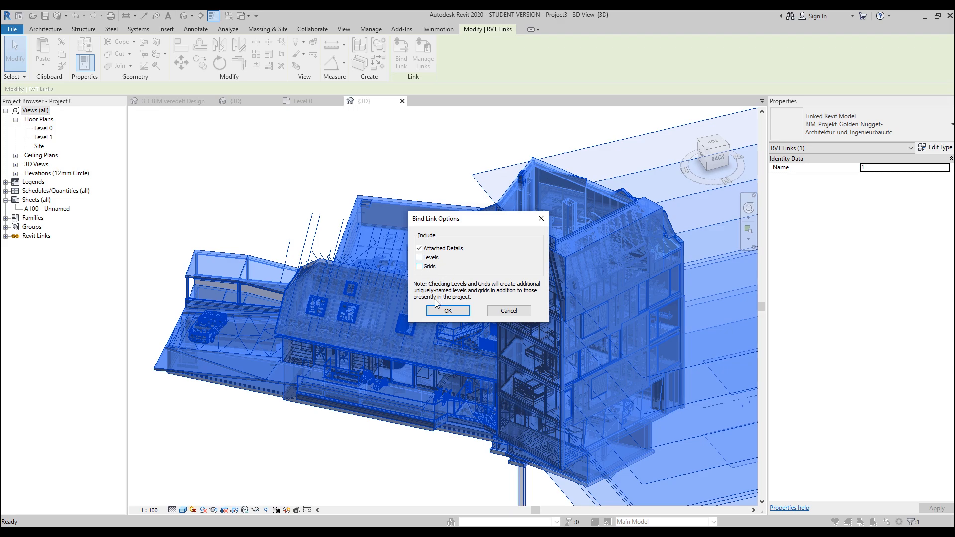
click(447, 310)
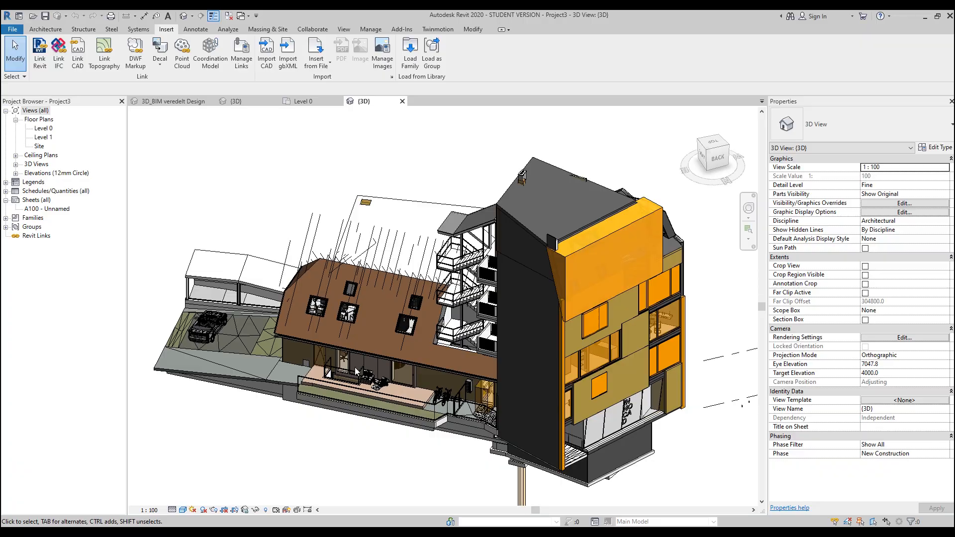
mouse_move(351, 408)
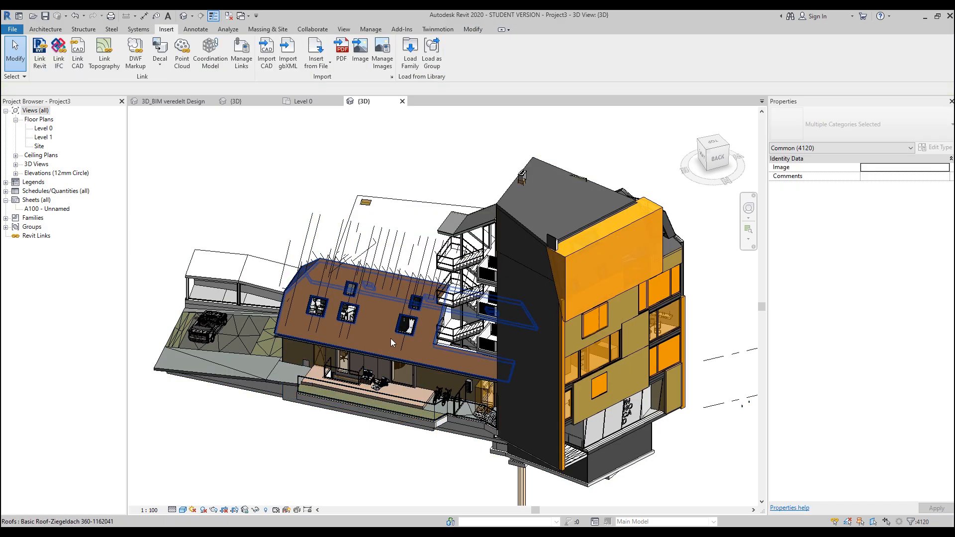
click(396, 299)
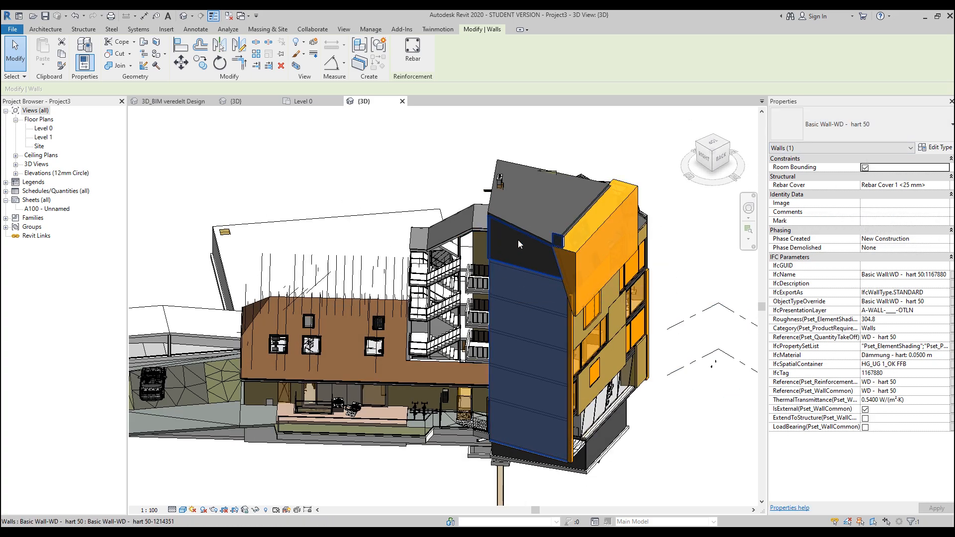
click(542, 258)
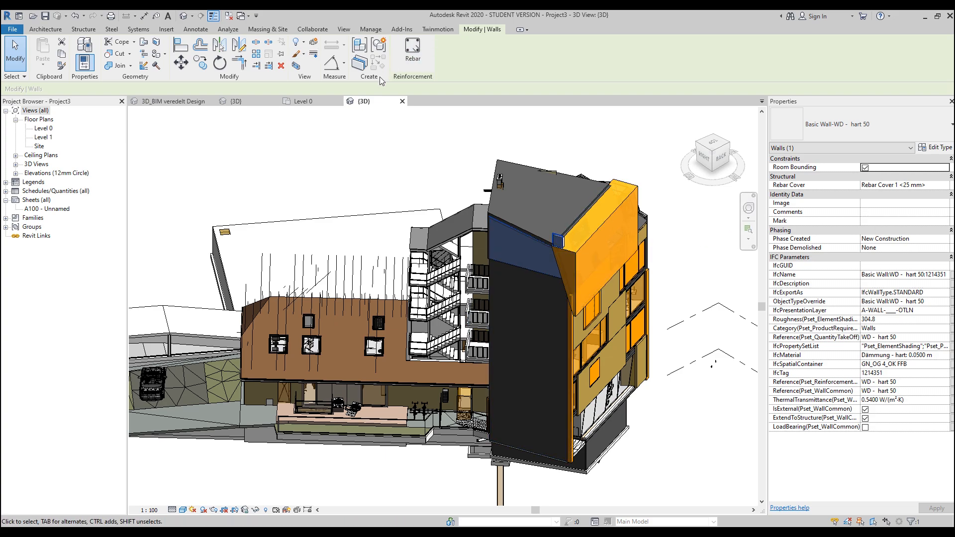
click(329, 256)
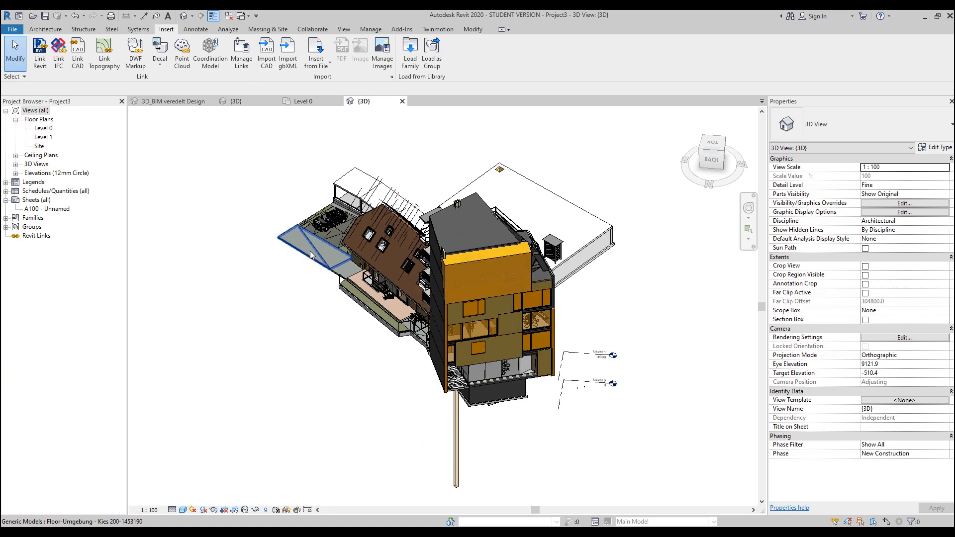
click(313, 249)
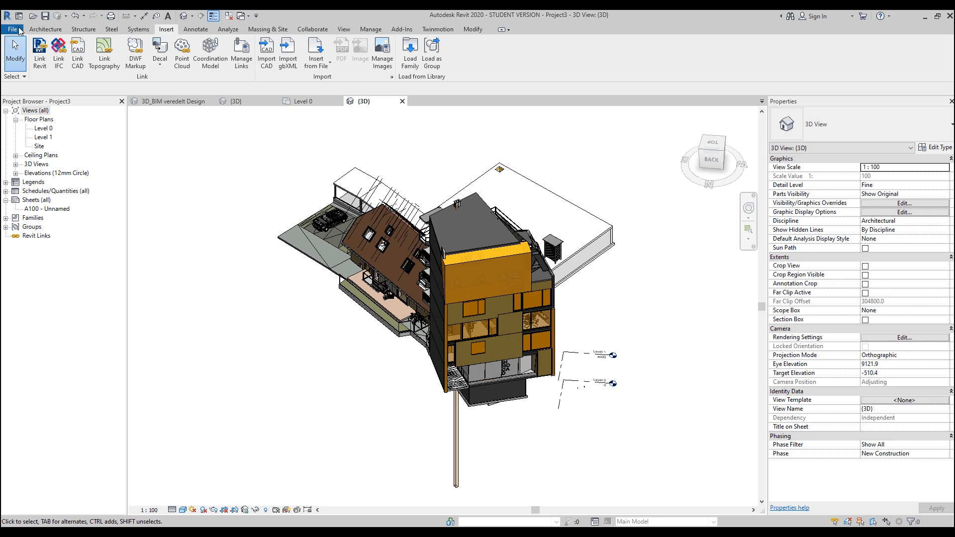
- Launch the Open IFC File dialog from File > Open > IFC
click(12, 29)
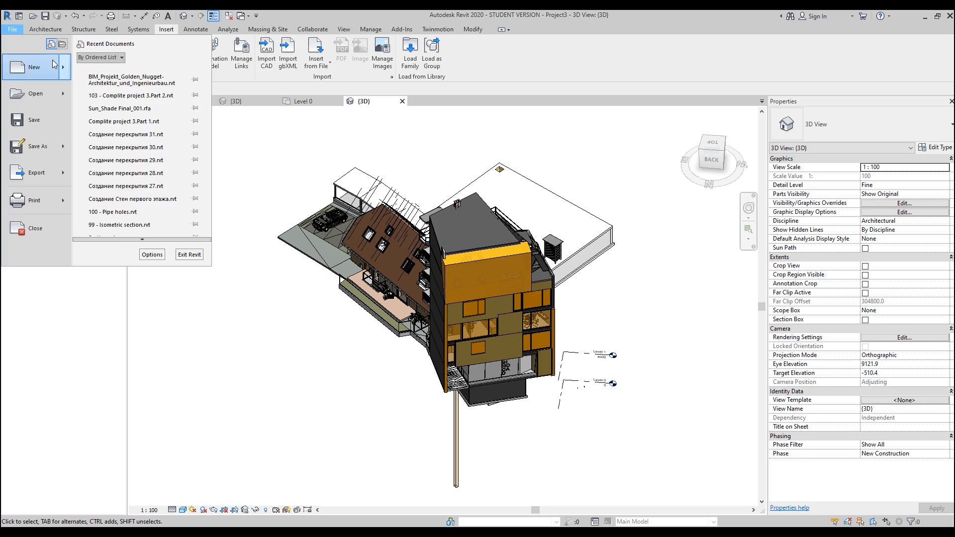
mouse_move(18, 42)
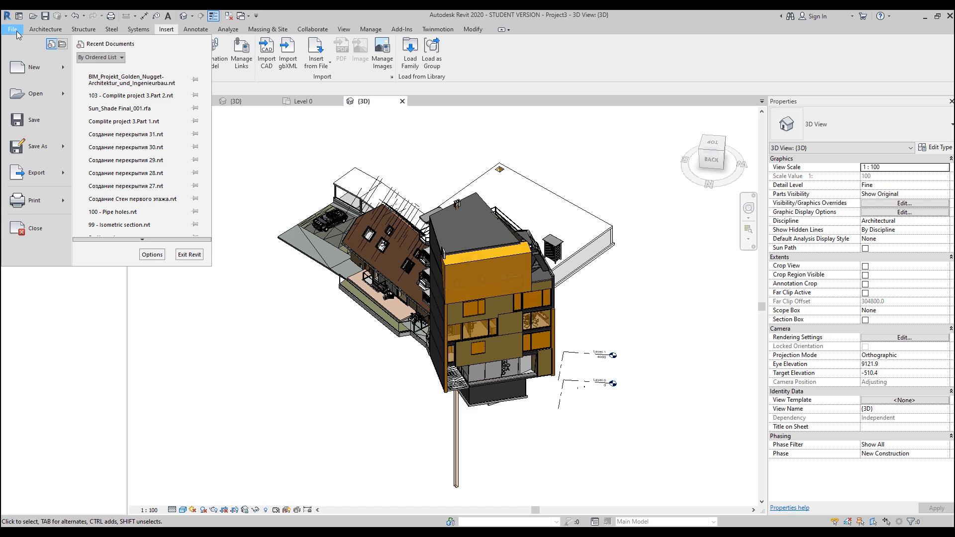
click(35, 93)
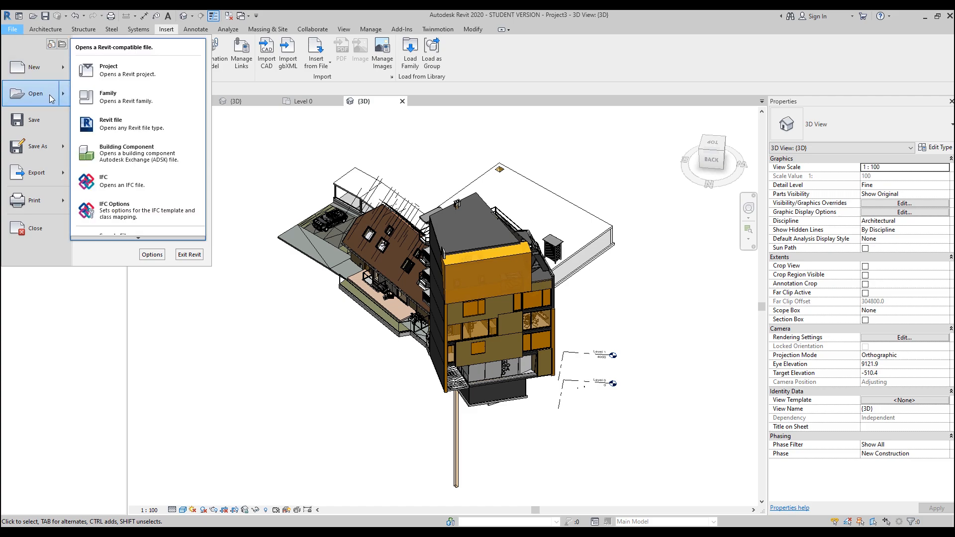
mouse_move(128, 181)
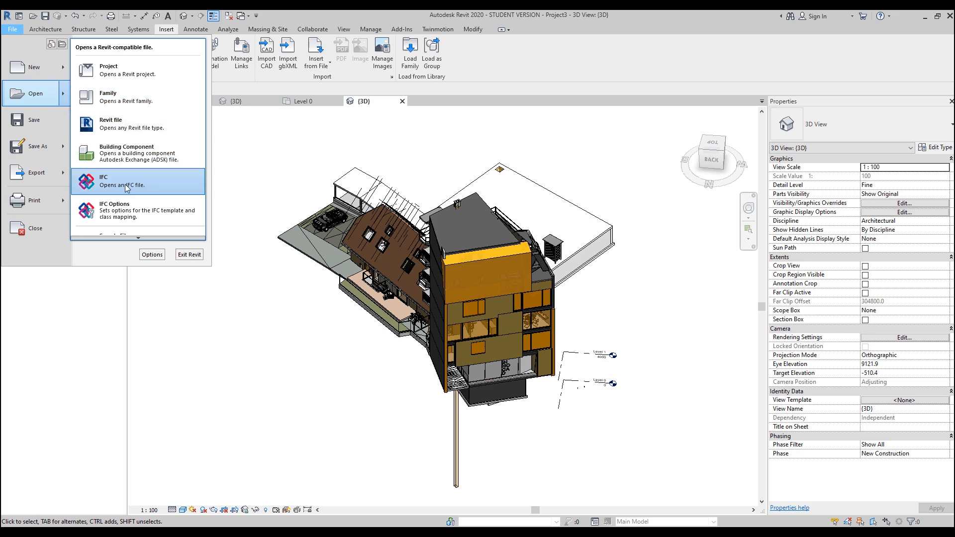
click(127, 181)
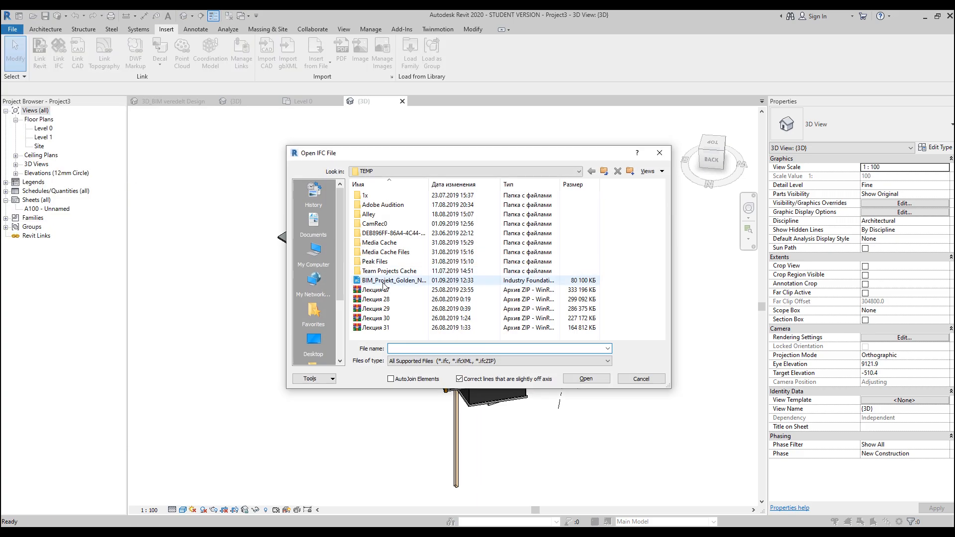
- Open BIM_Projekt_Golden_Nugget-Architektur_und_Ingenieurbau.ifc with AutoJoin Elements enabled
click(393, 281)
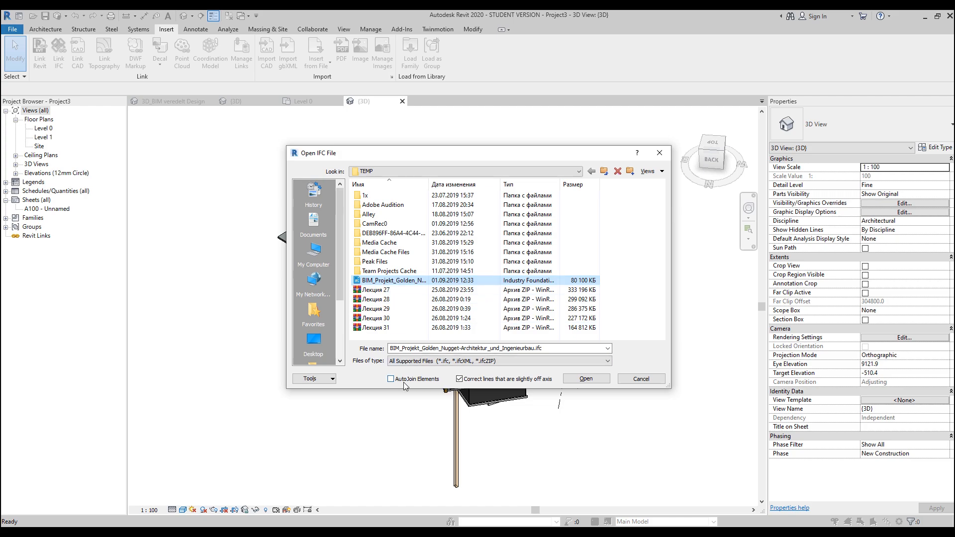
click(390, 379)
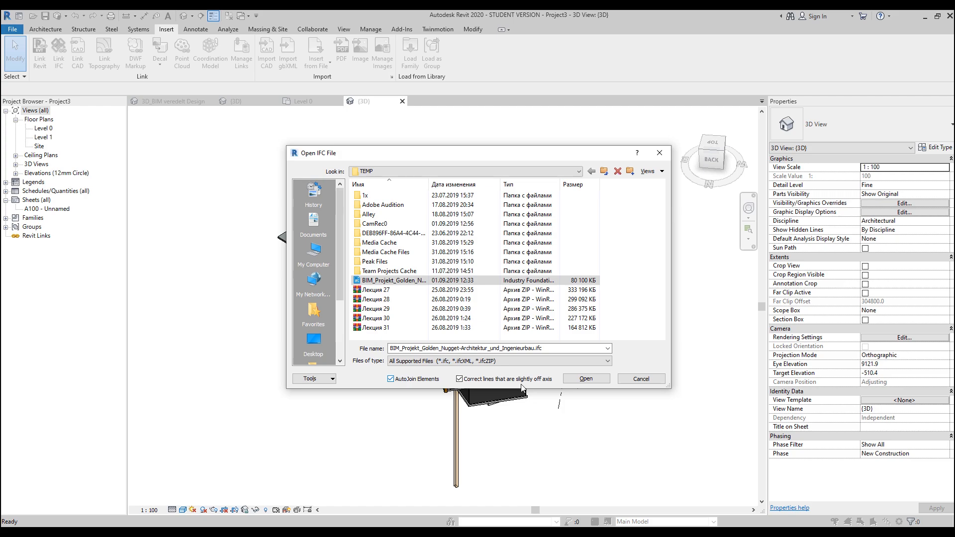
click(586, 379)
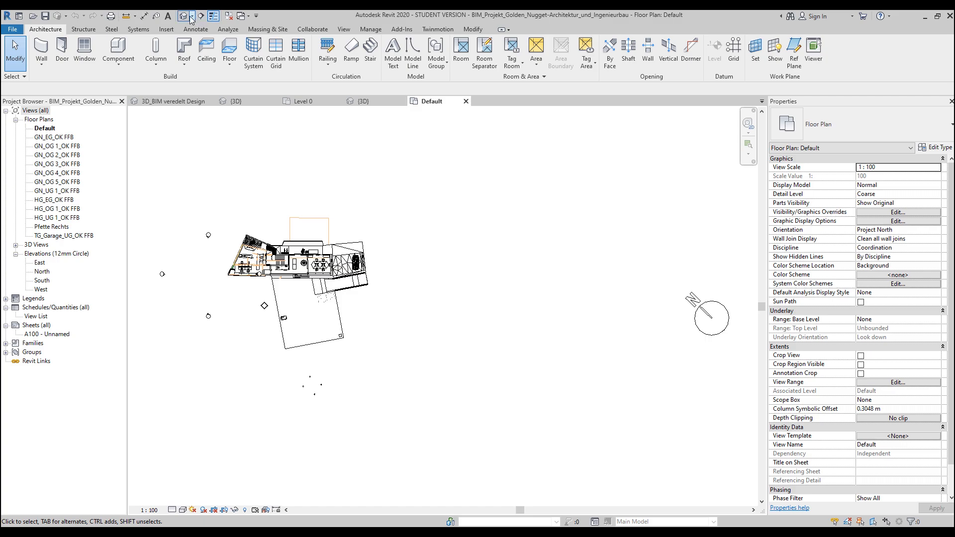
- View the Golden Nugget model in default 3D and inspect a tower wall as an editable basic wall
click(188, 15)
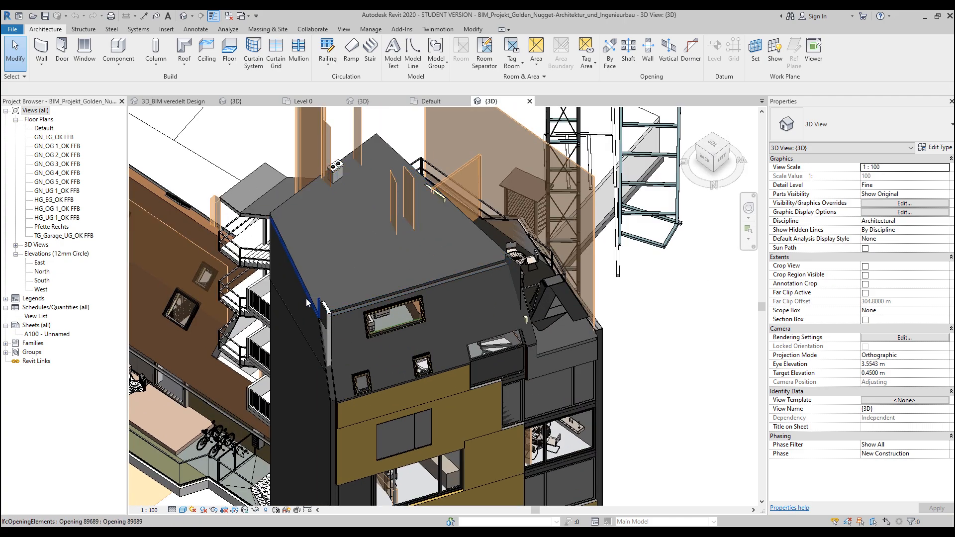
click(317, 298)
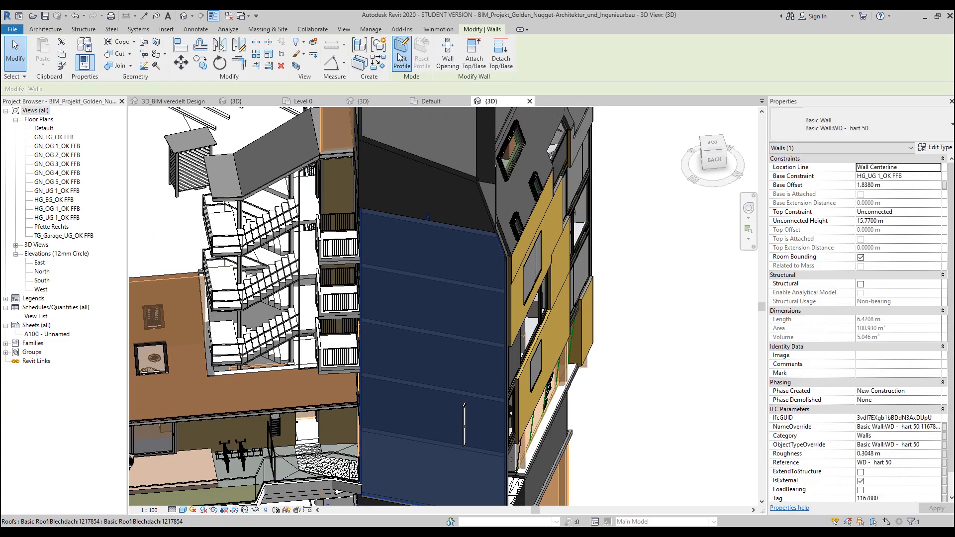
click(401, 54)
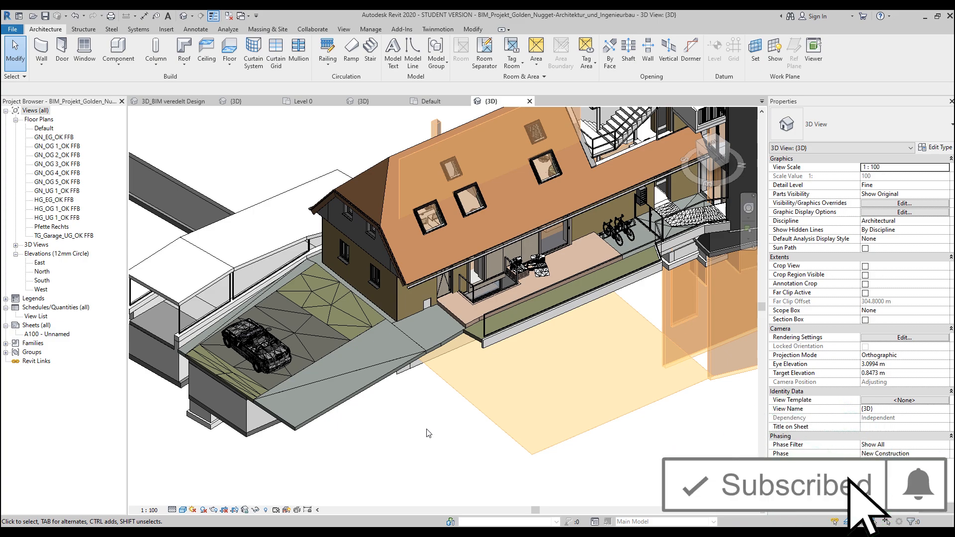
mouse_move(881, 500)
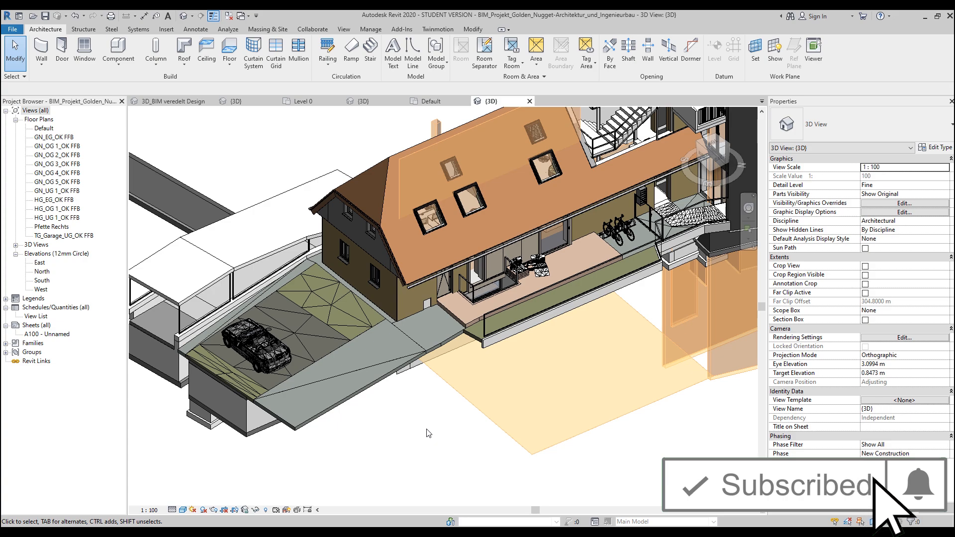
click(322, 414)
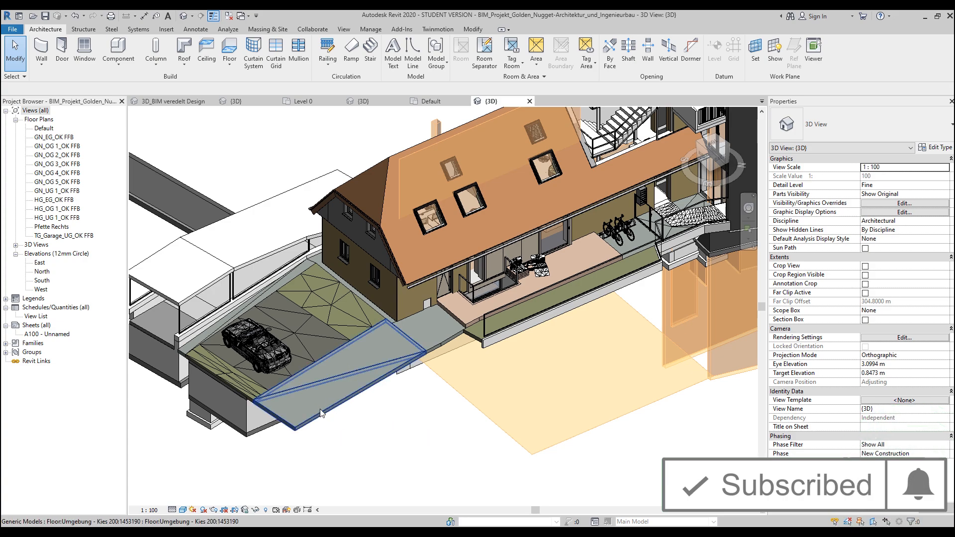
click(433, 101)
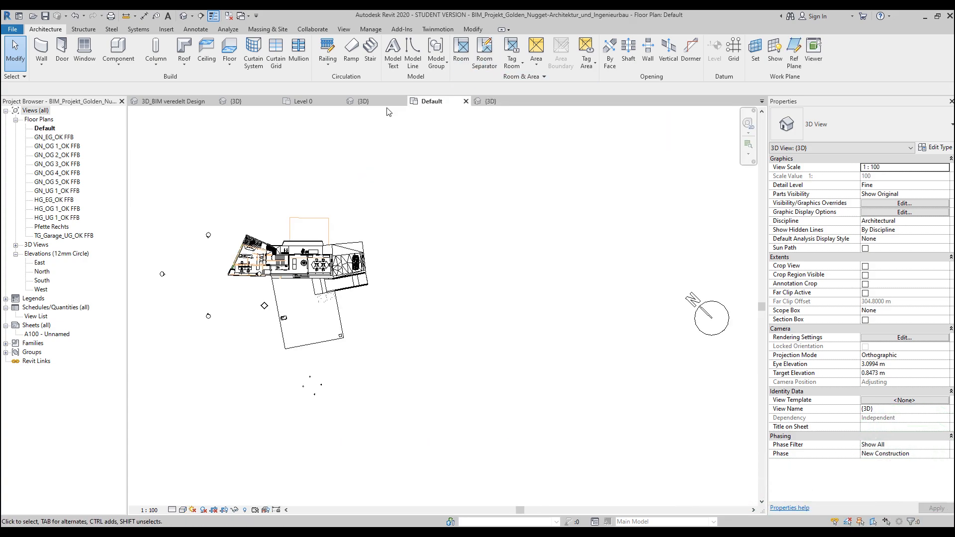
click(467, 101)
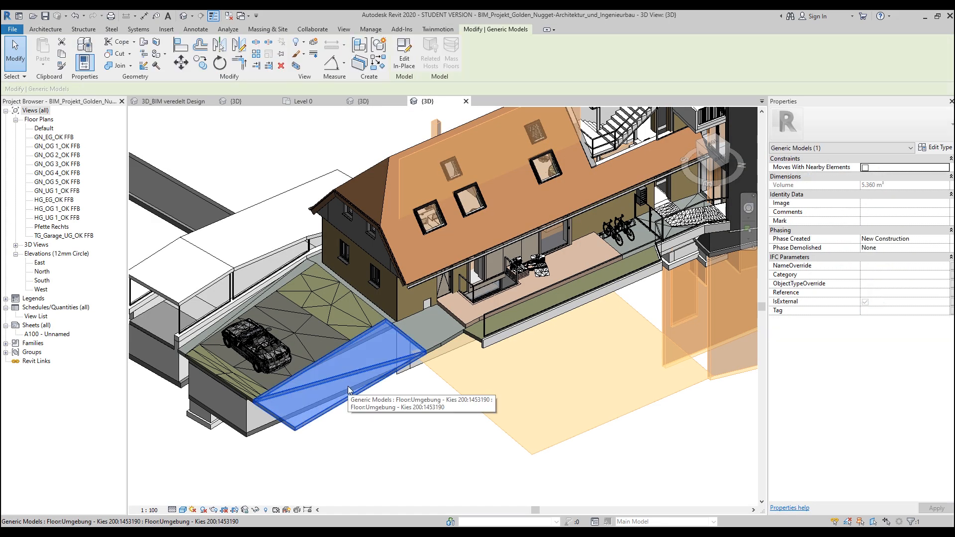
mouse_move(339, 406)
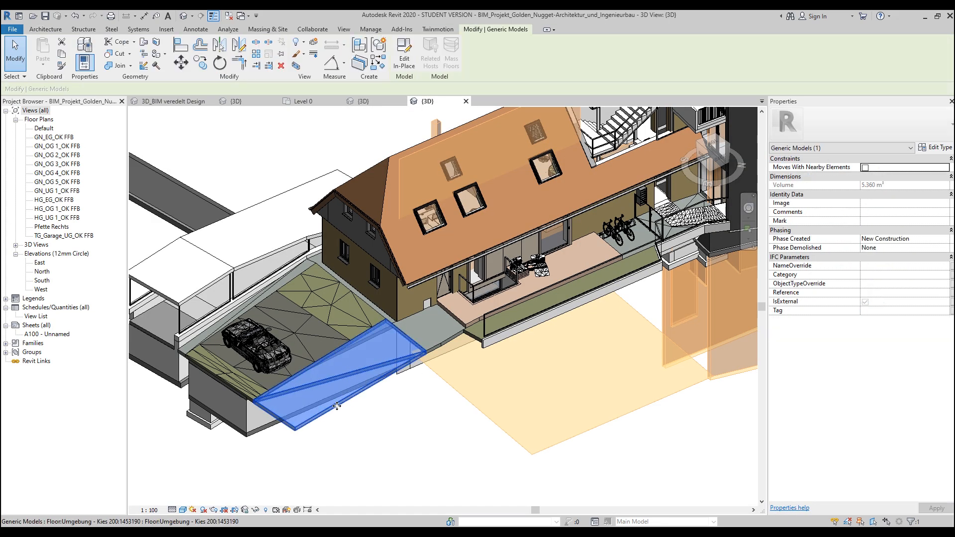
mouse_move(404, 50)
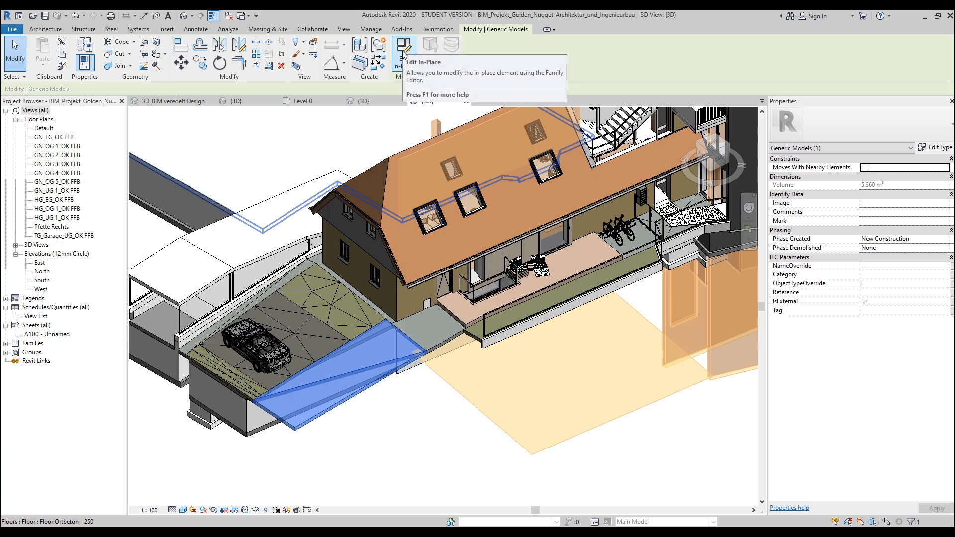
mouse_move(353, 102)
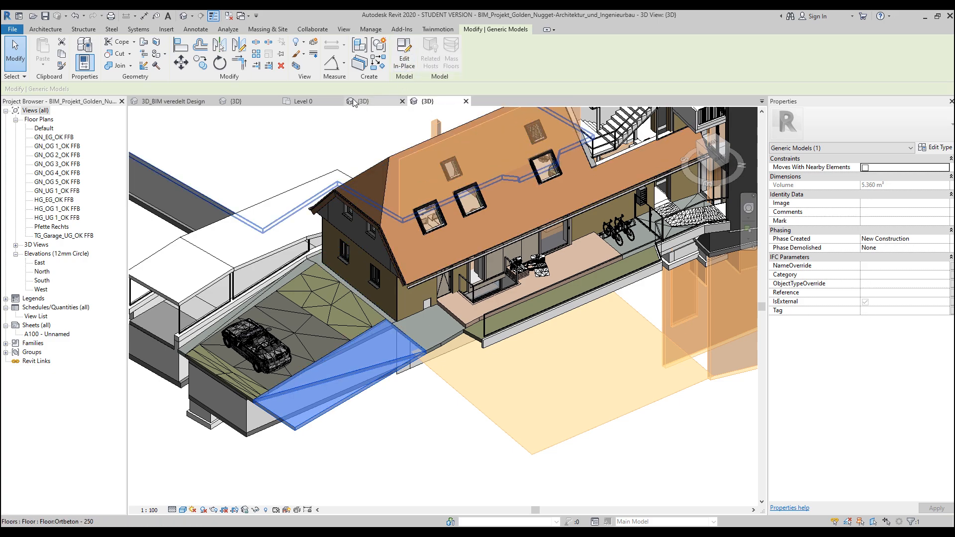
click(365, 101)
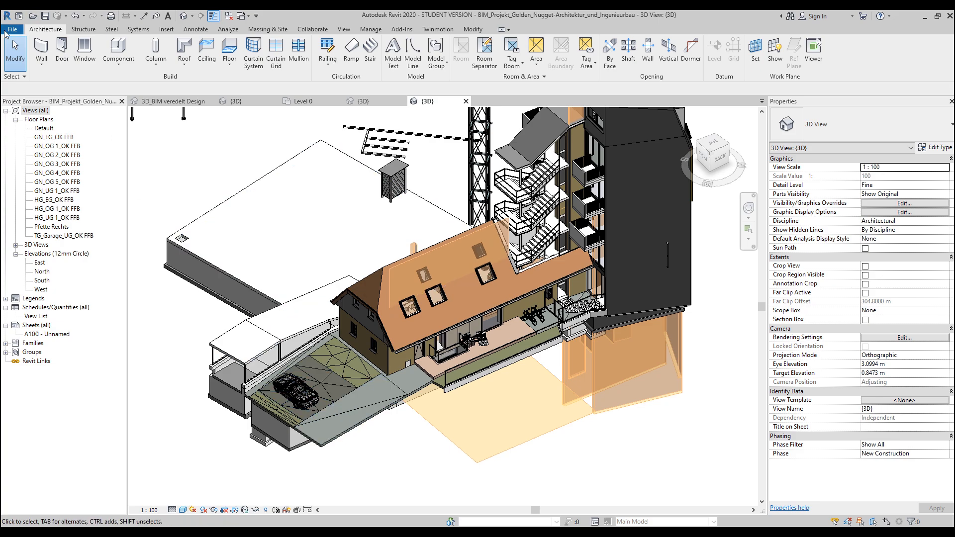
- Save the model as a Project Files (*.rvt) file in the TEMP folder
click(12, 29)
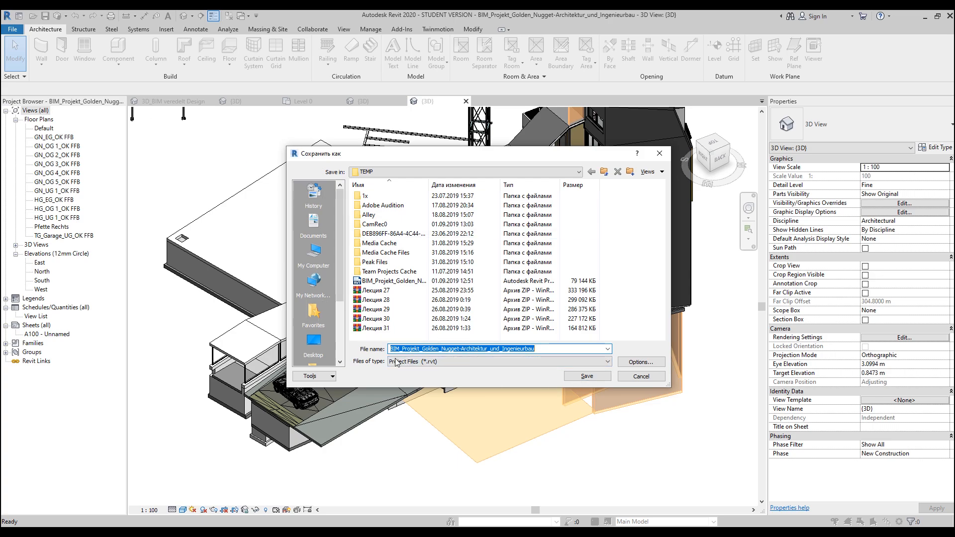
mouse_move(591, 397)
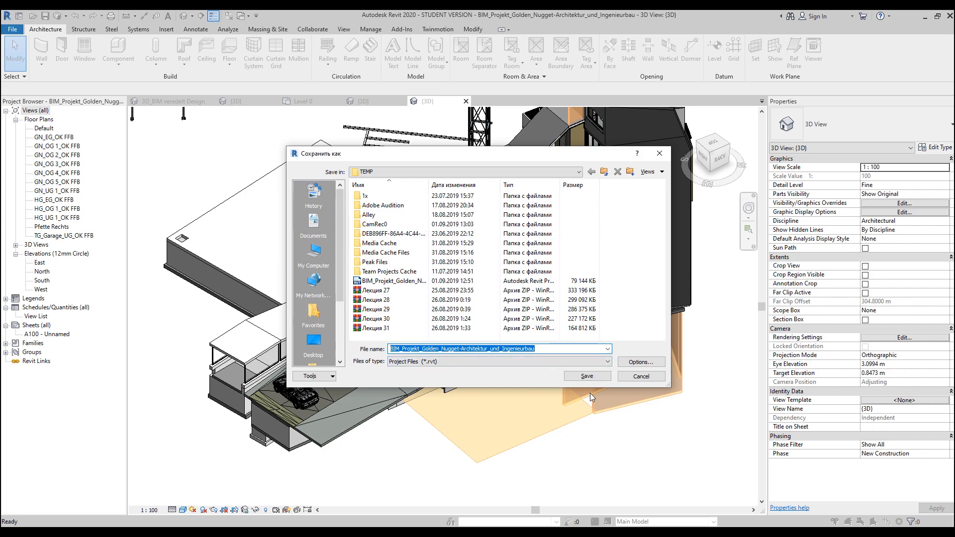
click(585, 376)
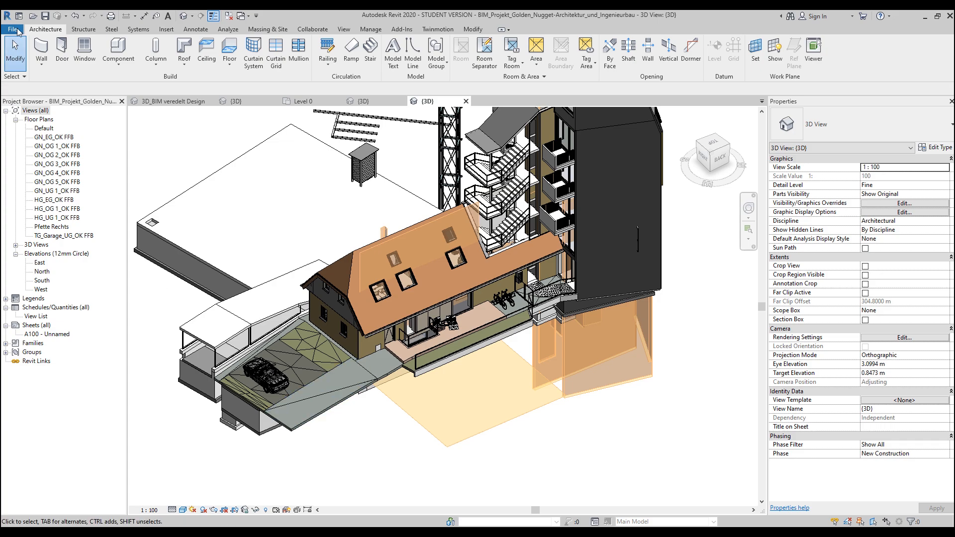
- Show the File menu's Open submenu listing project, family and IFC options
click(12, 29)
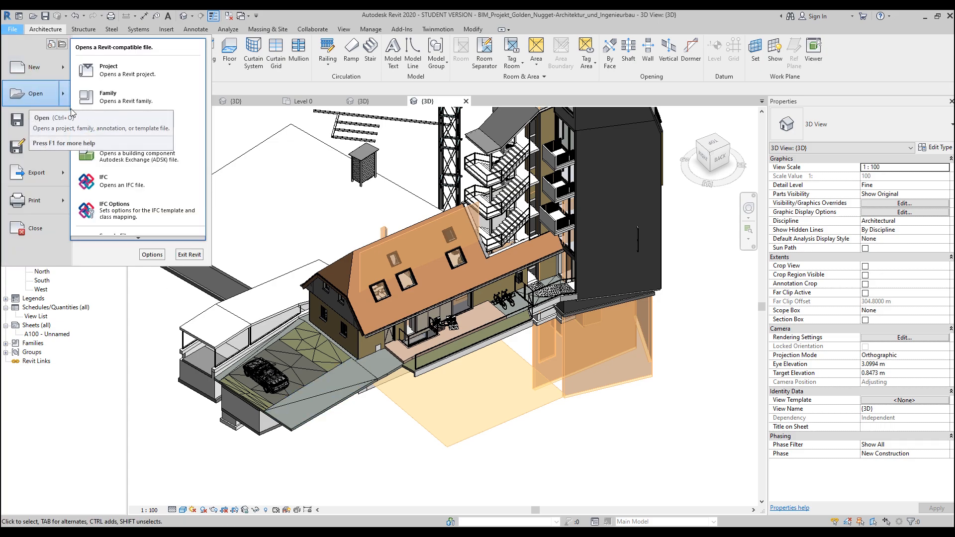
mouse_move(109, 190)
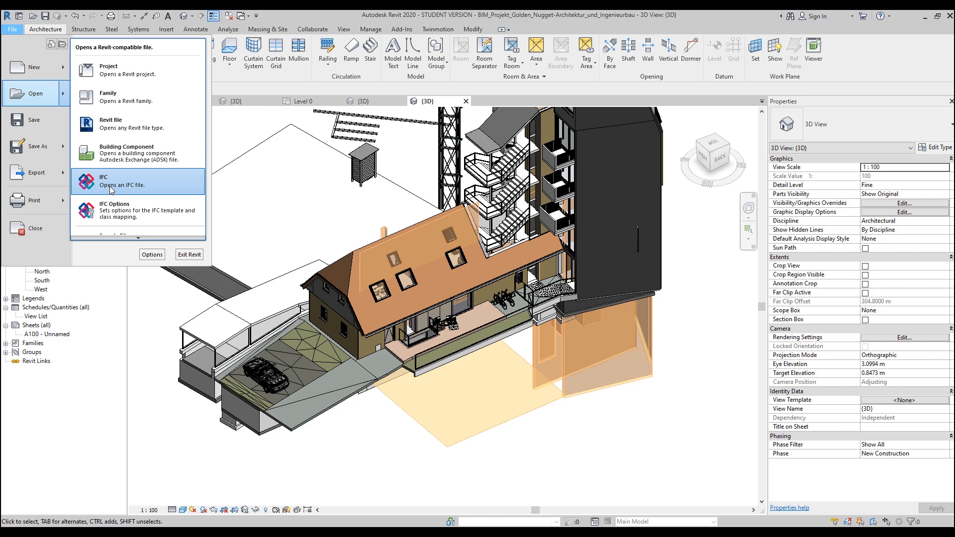